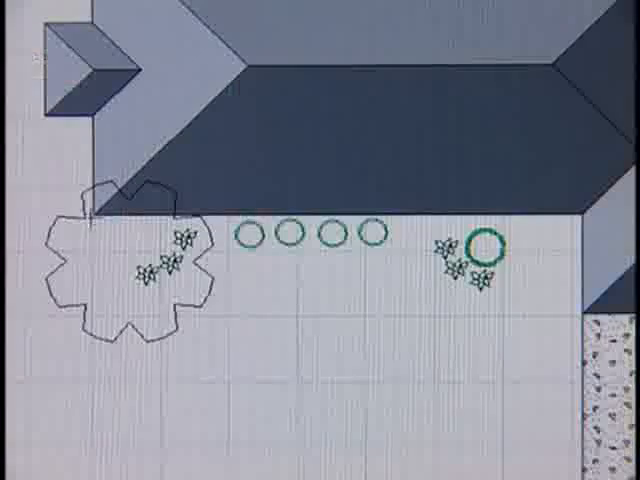
# Step: Sketch a gently curving border line from the bottom of the scalloped bed rightward across the yard
pyautogui.moveTo(90, 215); pyautogui.dragTo(435, 315)
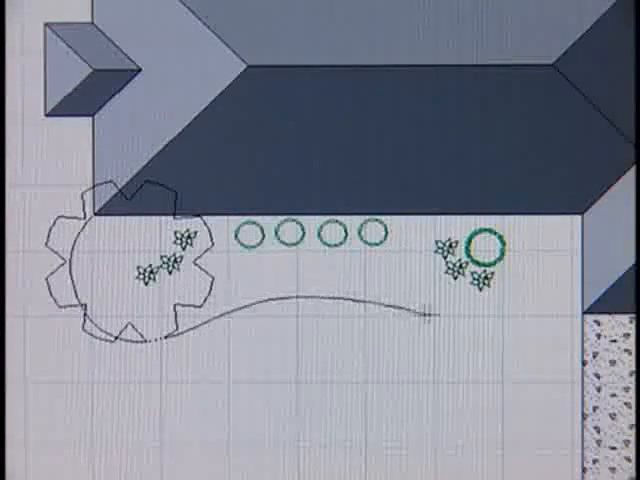